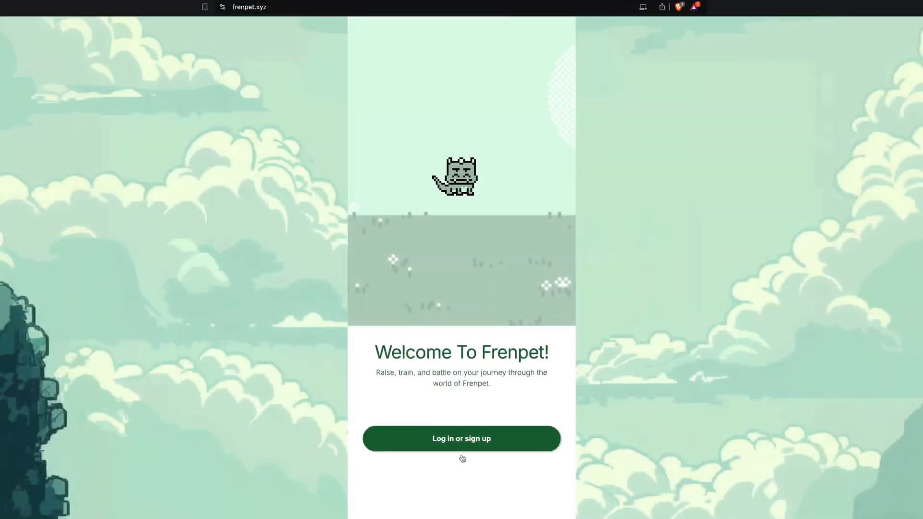
# - Start the Frenpet login, then bring up the Aerodrome marketplace site on Base
pyautogui.click(460, 438)
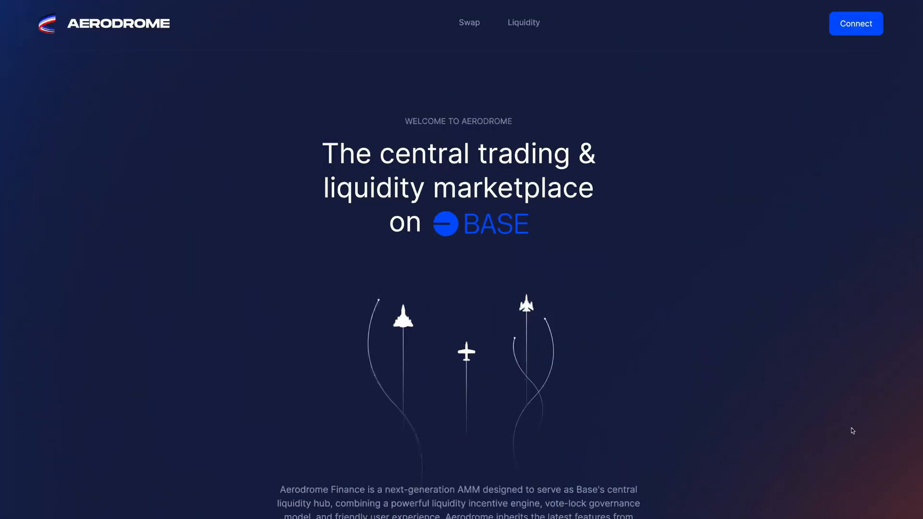
pyautogui.click(856, 23)
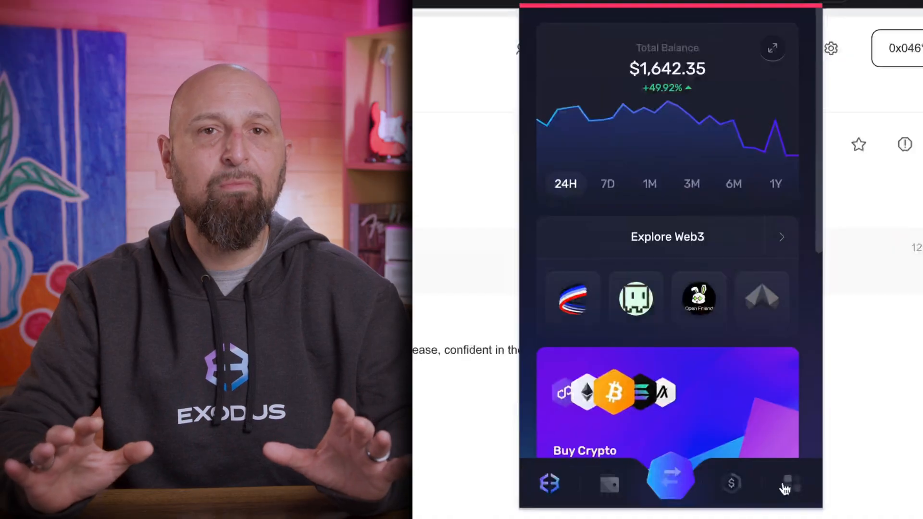
# - In Settings, enable Prioritize Exodus and confirm SET to make it the default browser wallet
pyautogui.click(787, 483)
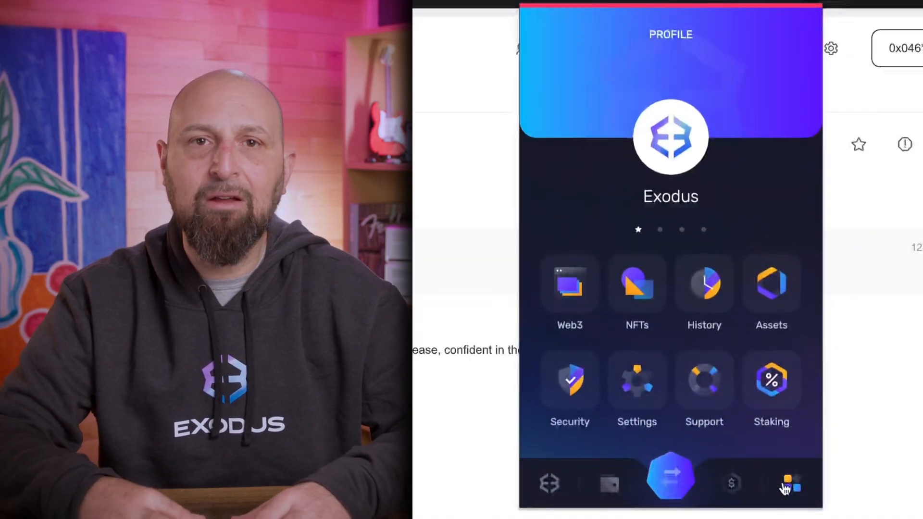
pyautogui.click(636, 388)
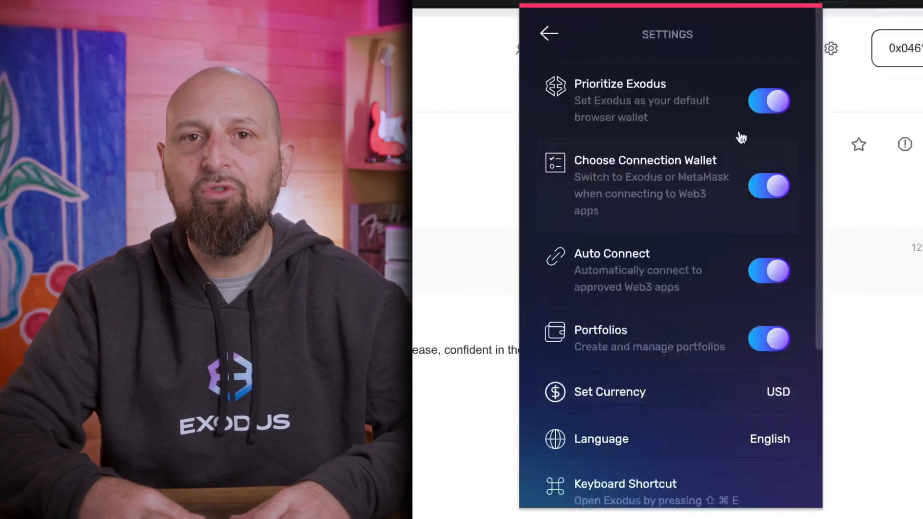
pyautogui.click(768, 100)
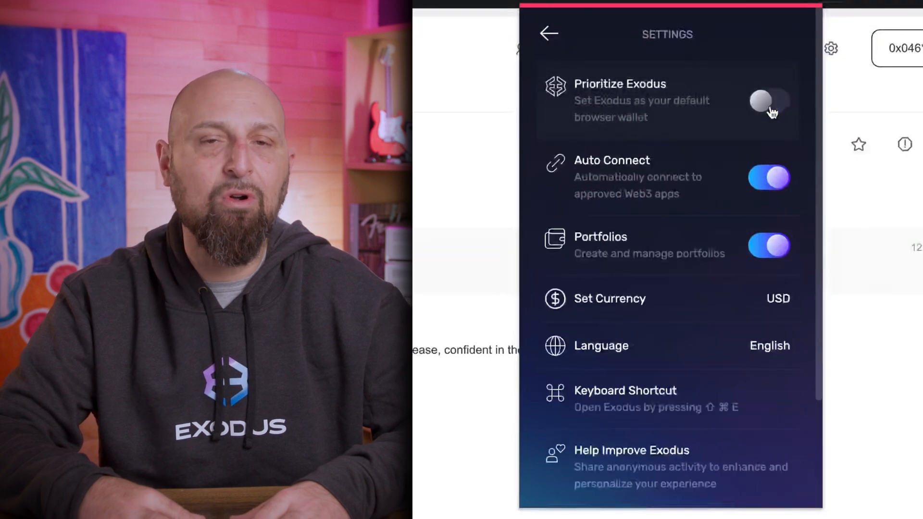
pyautogui.click(768, 104)
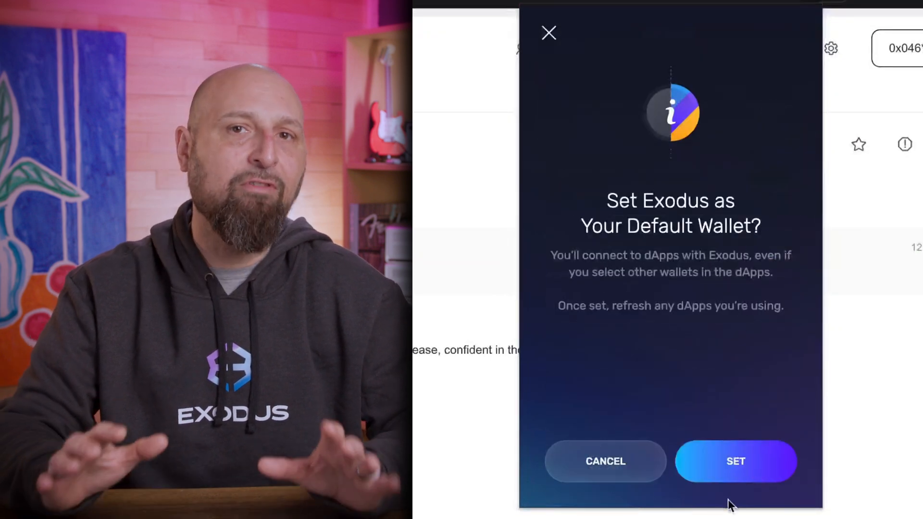
pyautogui.click(736, 460)
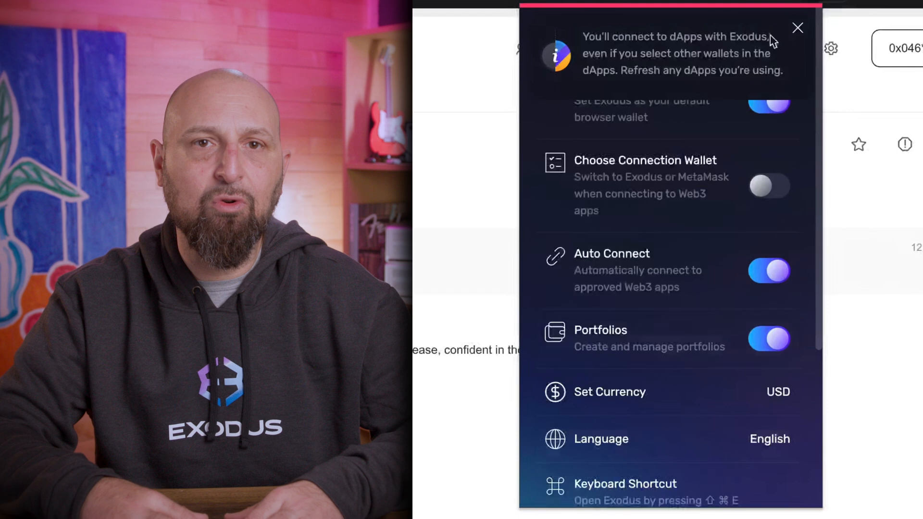
pyautogui.click(798, 28)
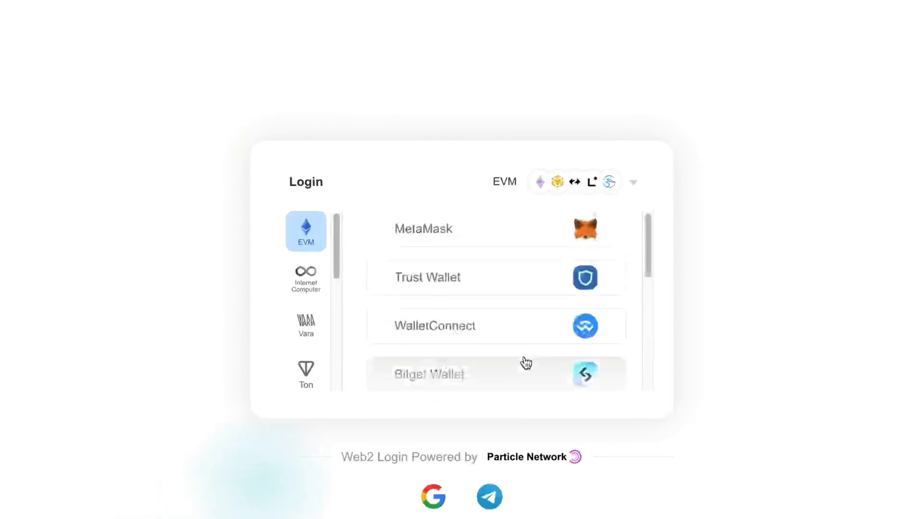
# - Log in to Dmail via the MetaMask option and approve the Exodus connection request
pyautogui.click(423, 228)
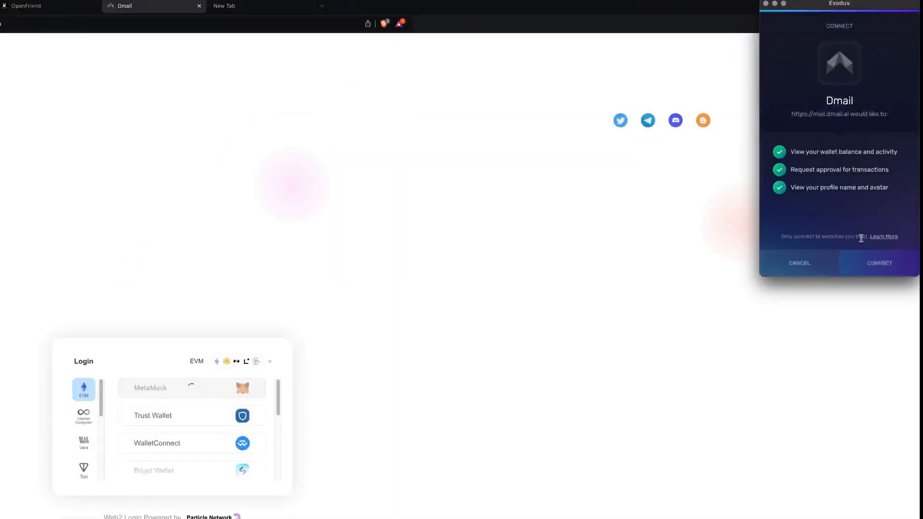
pyautogui.click(878, 263)
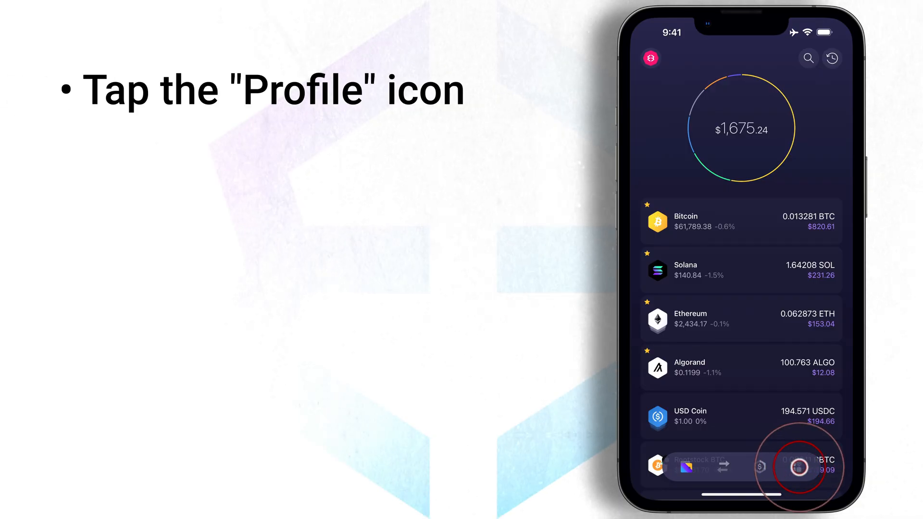
# - From Profile, enter the Web3 browser and filter the Explore app list to the Base network
pyautogui.click(795, 467)
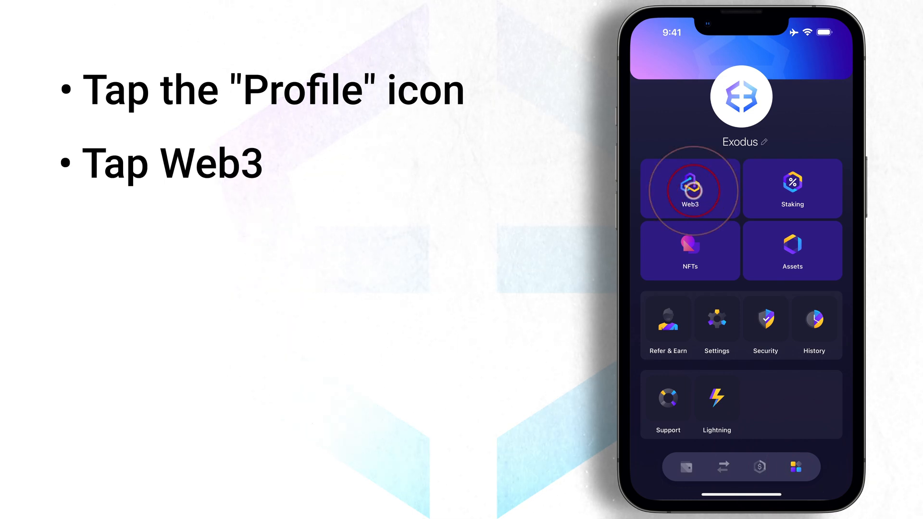
pyautogui.click(689, 189)
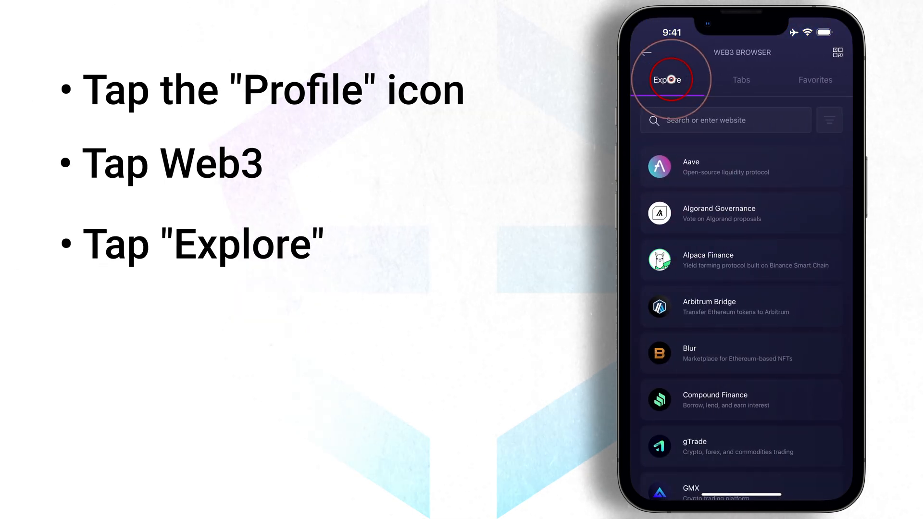
pyautogui.scroll(-3)
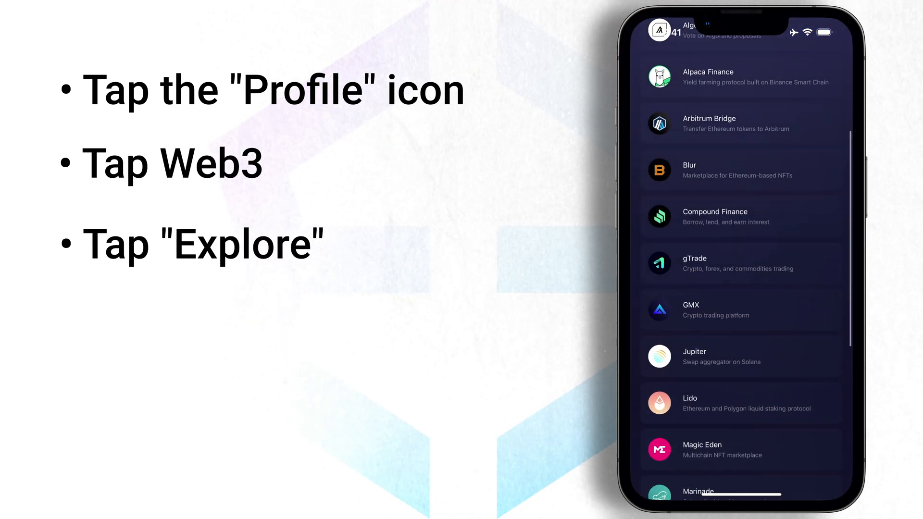
pyautogui.scroll(-3)
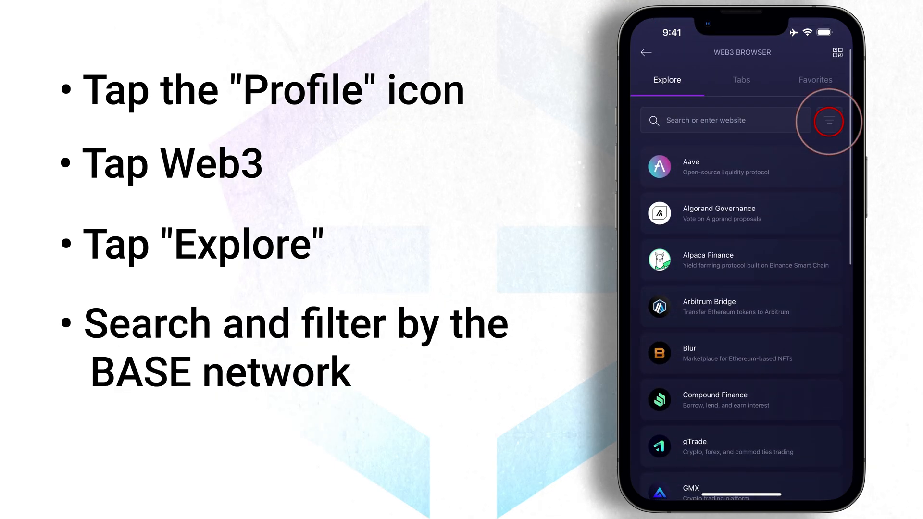
pyautogui.click(829, 120)
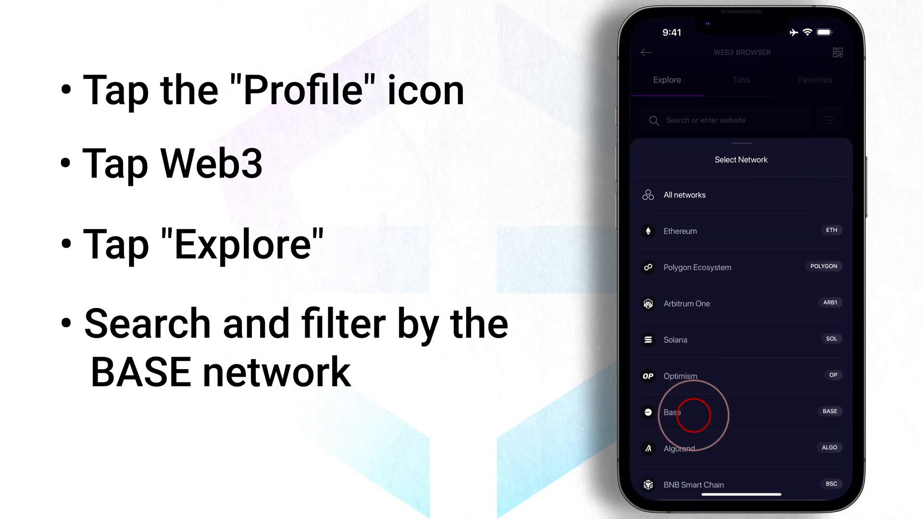
pyautogui.click(671, 412)
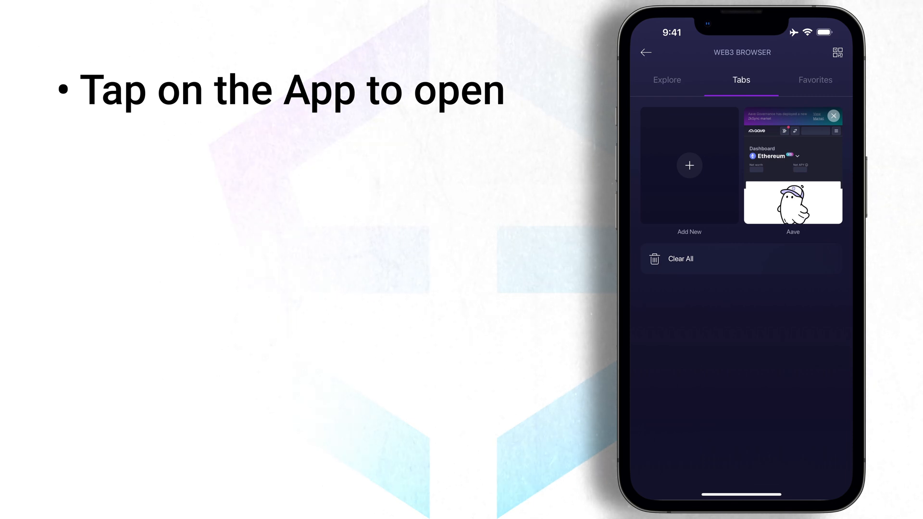
# - Search 'frenpet', open the Frenpet site from the results and start Log in or sign up
pyautogui.click(667, 80)
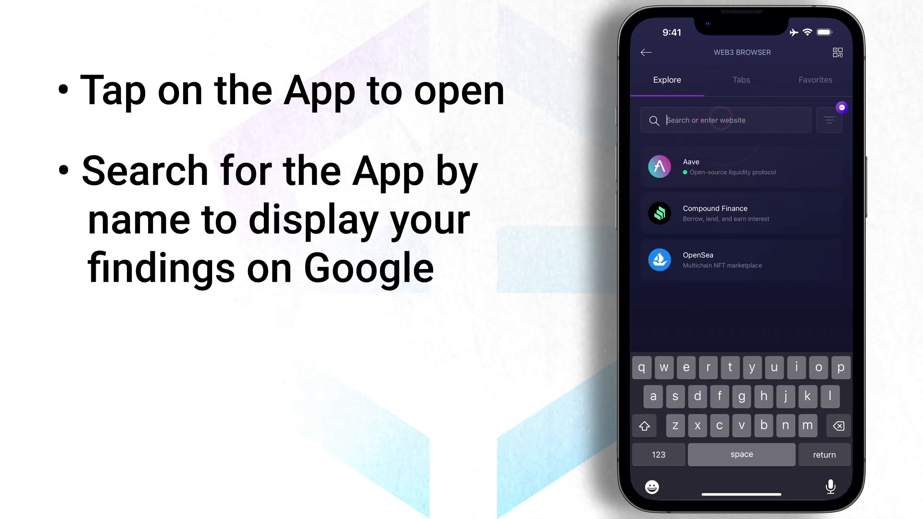
pyautogui.write('frenpet')
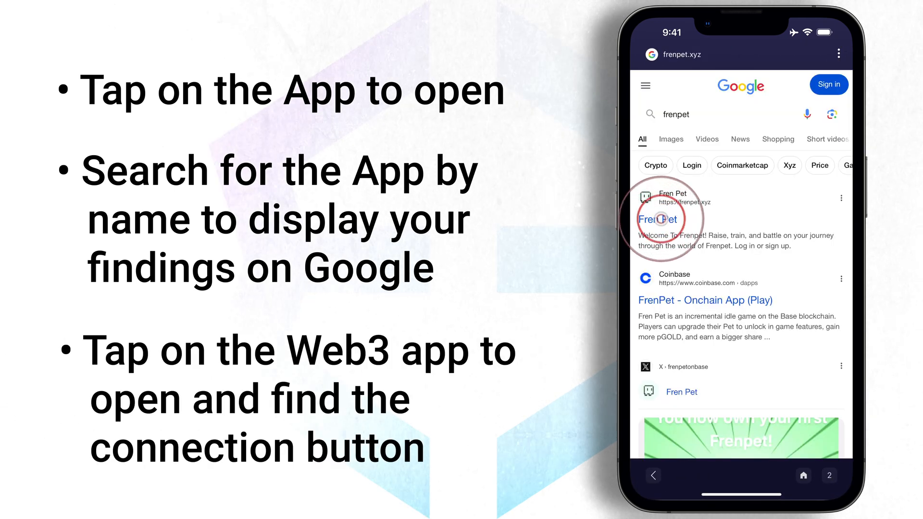
pyautogui.click(659, 218)
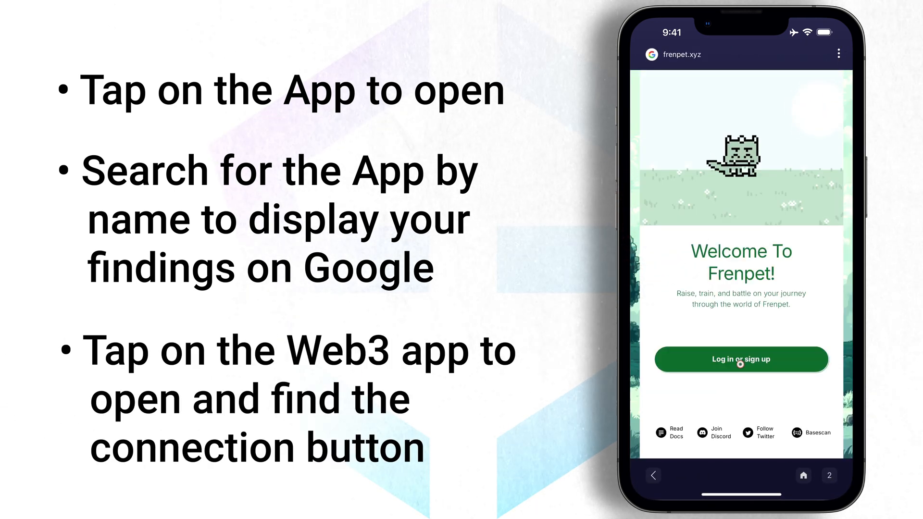
pyautogui.click(740, 359)
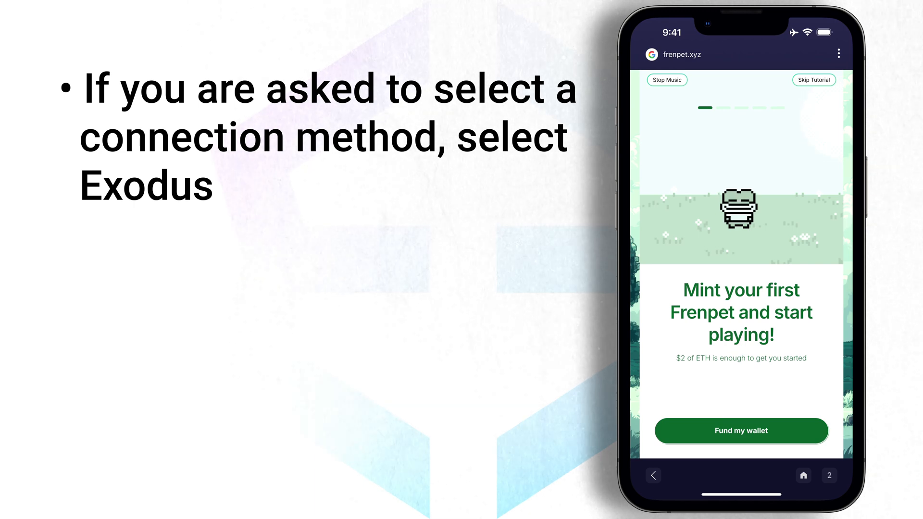
# - Switch to mail.dmail.ai and choose MetaMask to connect the Exodus wallet
pyautogui.click(741, 431)
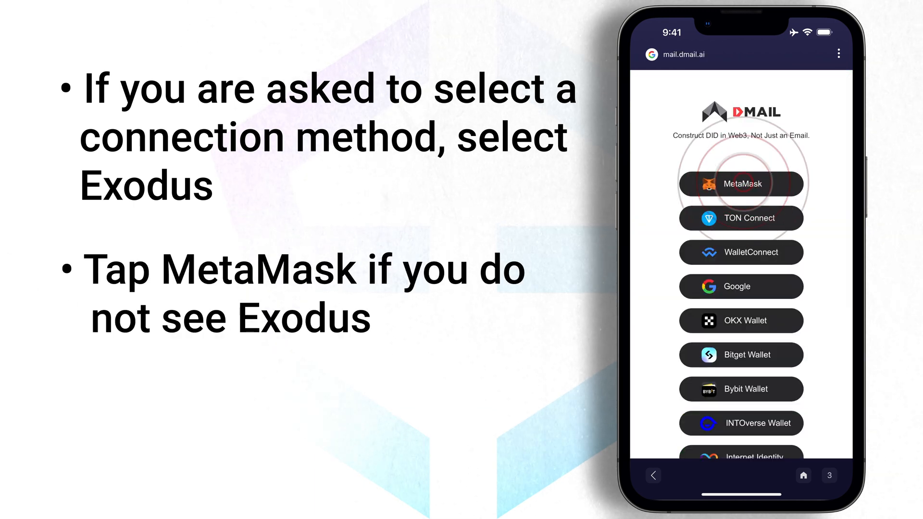
pyautogui.click(740, 184)
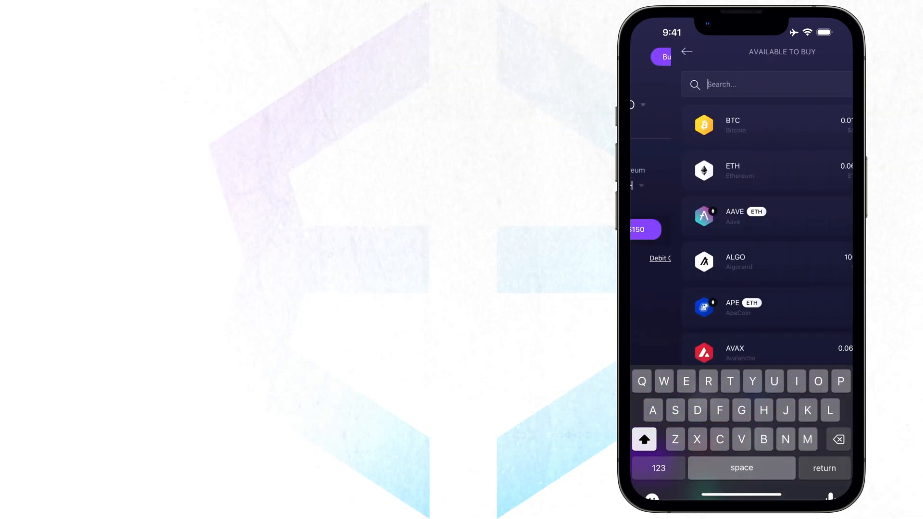
# - Search 'Base' in Available to Buy so ETH and USDC on Base appear first
pyautogui.write('Bas')
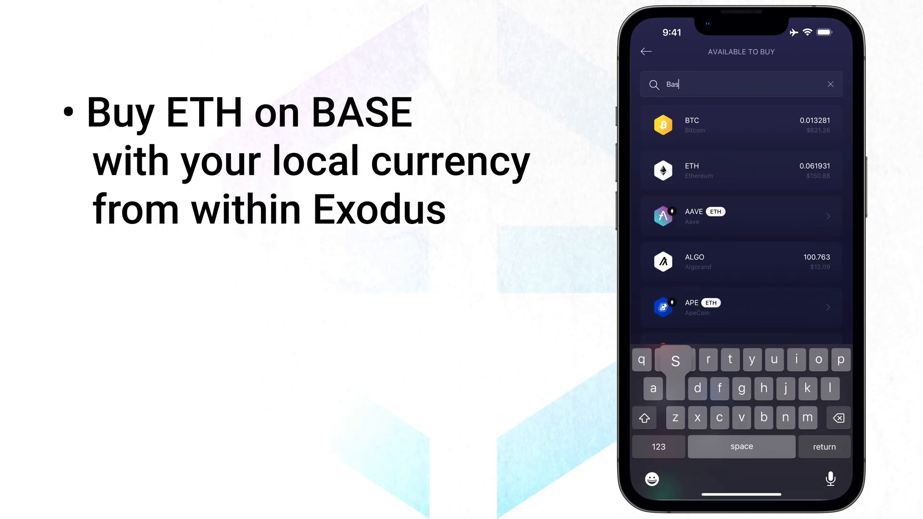
pyautogui.write('e')
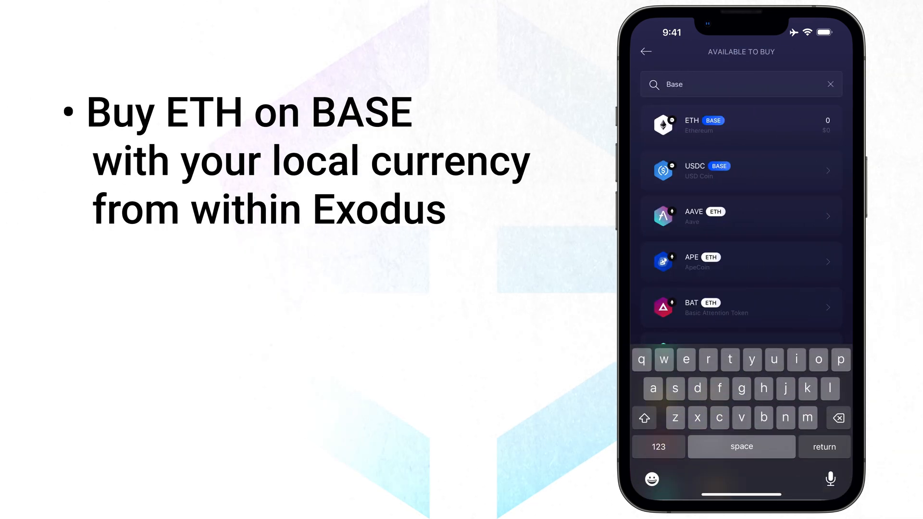